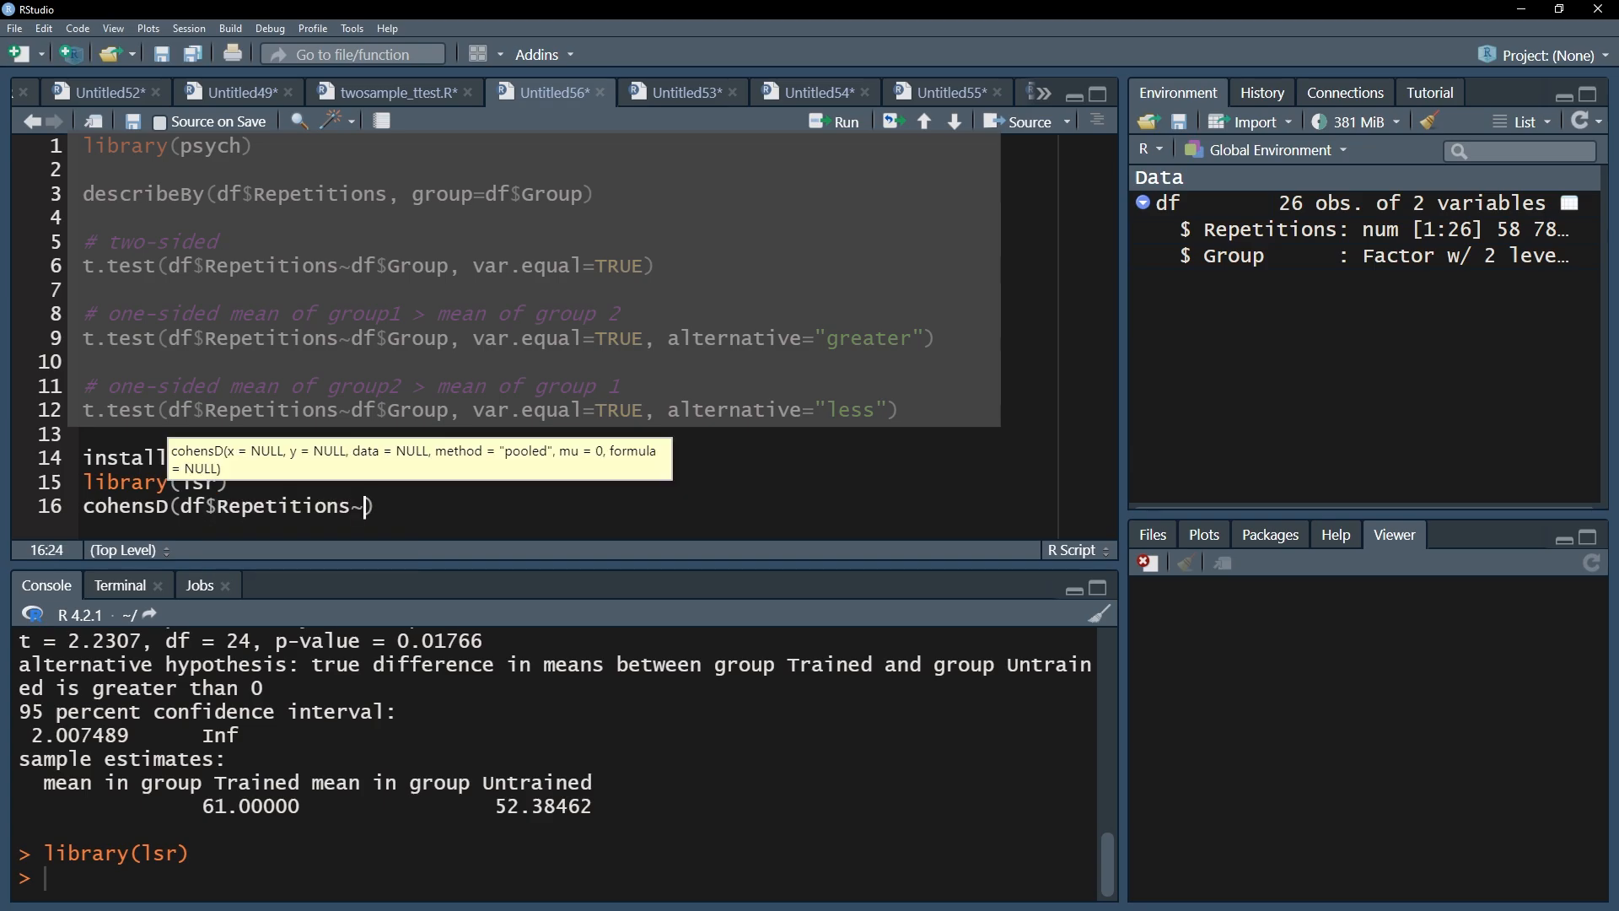
Run cohensD(df$Repetitions~df$Group), returning an effect size of 0.8749333 in the console.
type("df$Group")
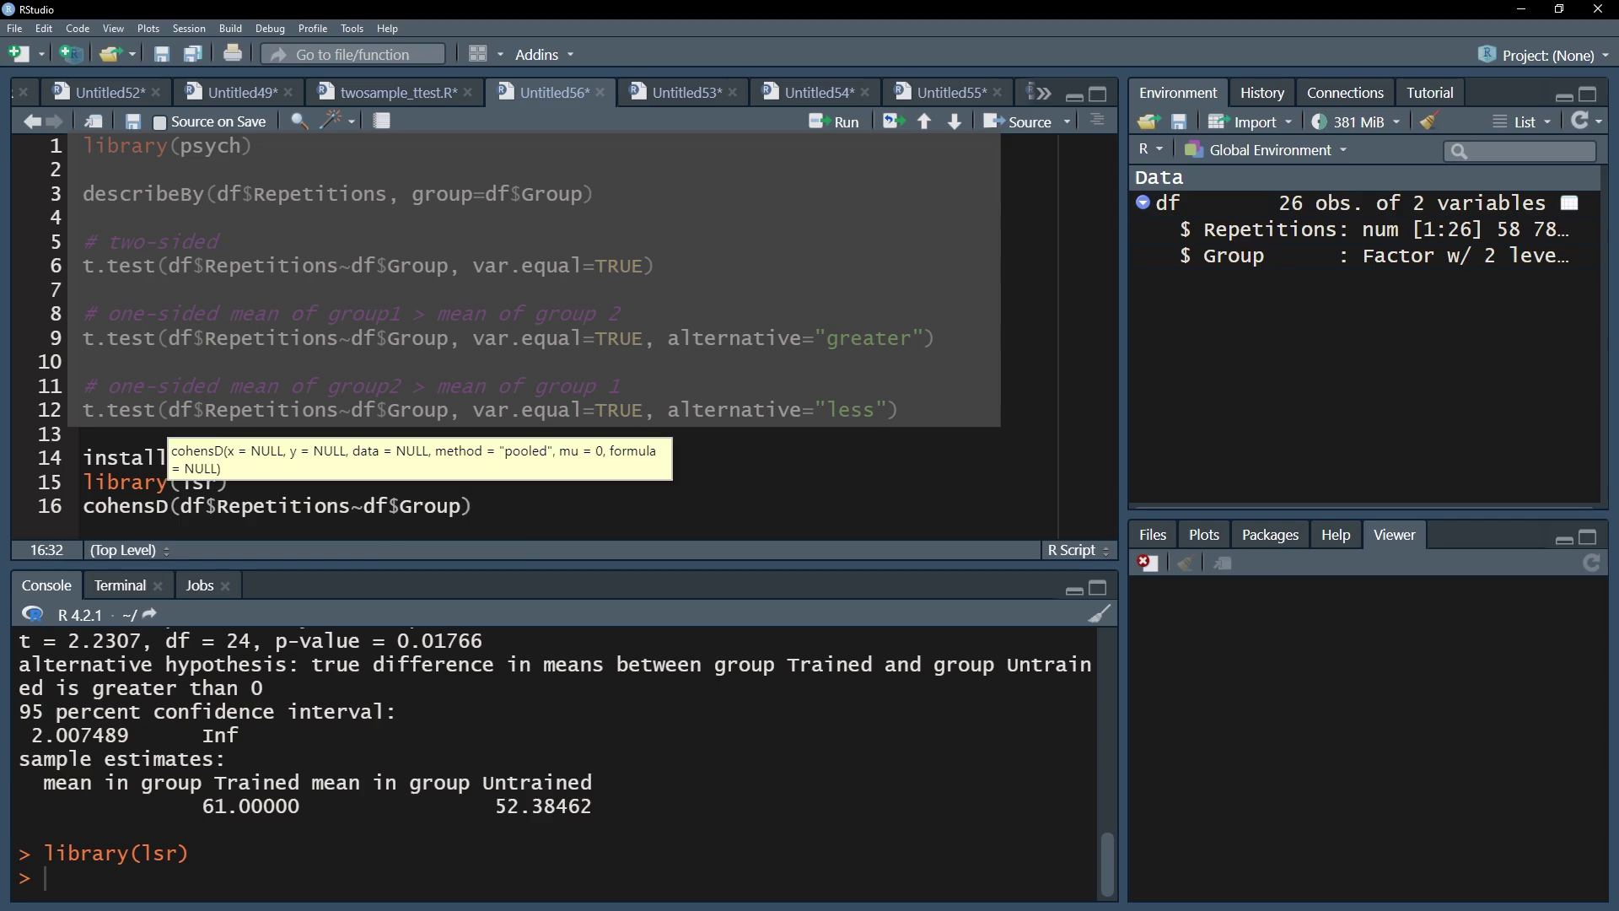
left_click(840, 121)
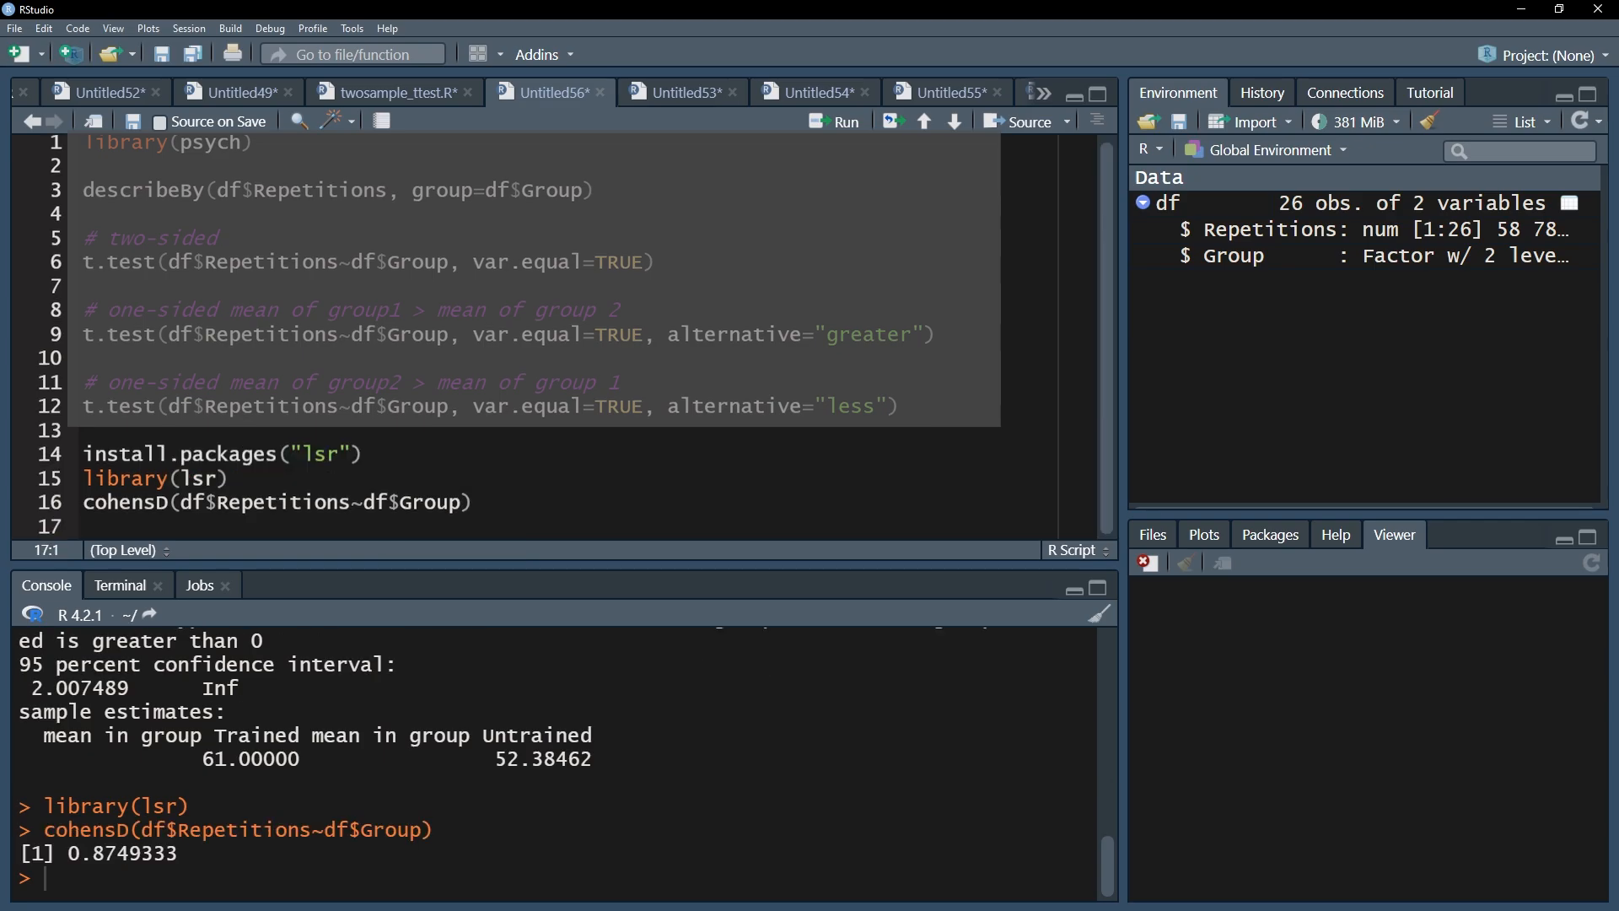
mouse_move(246, 864)
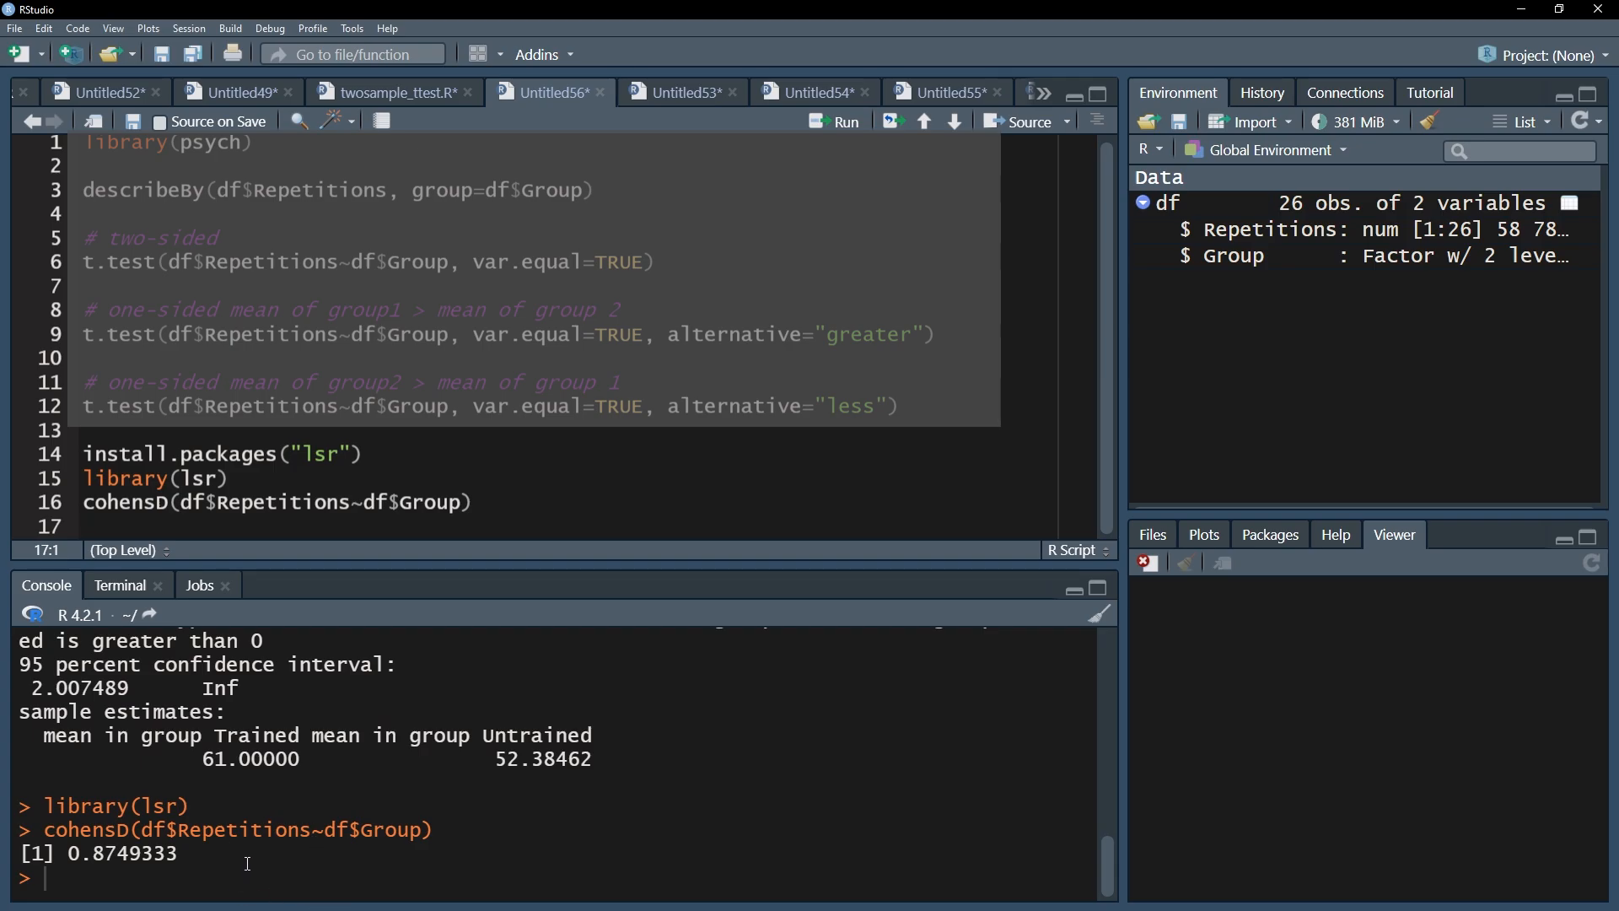